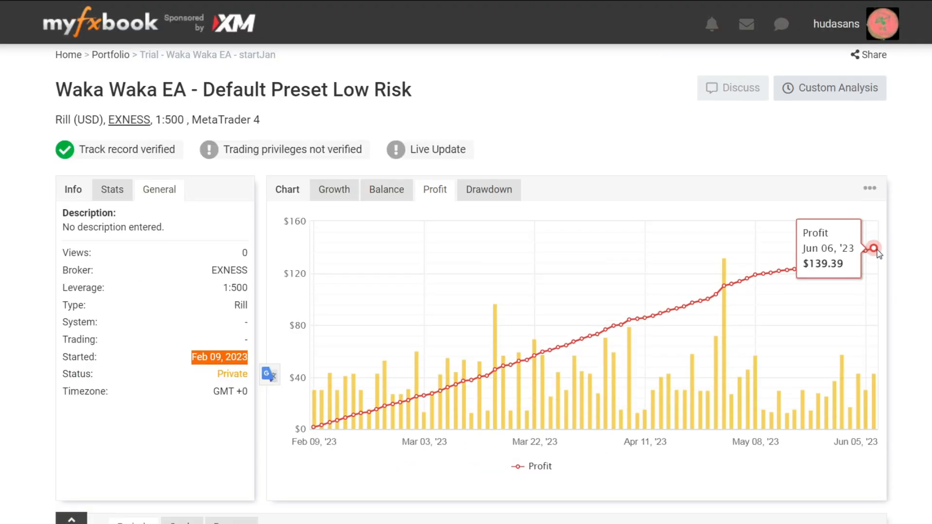
Step: Switch the account chart from profit to percentage growth, then to balance and equity over time
click(334, 190)
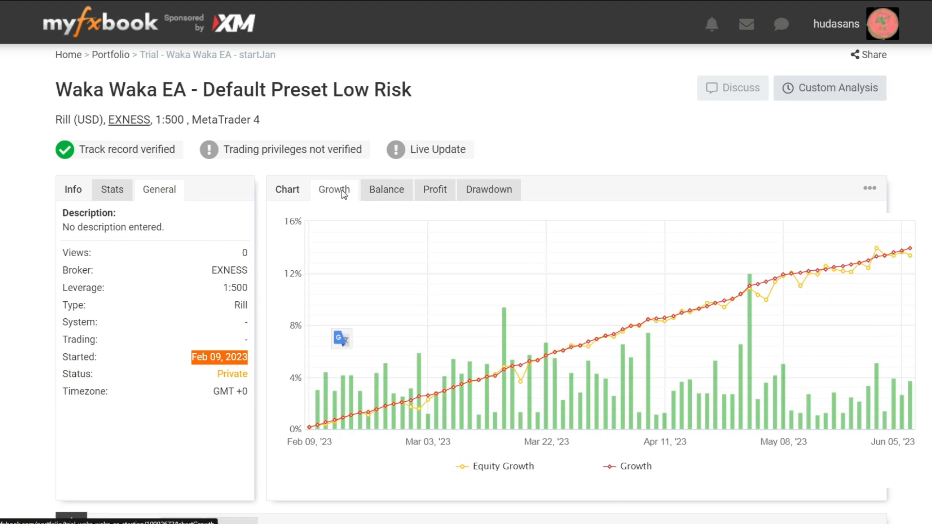
mouse_move(912, 248)
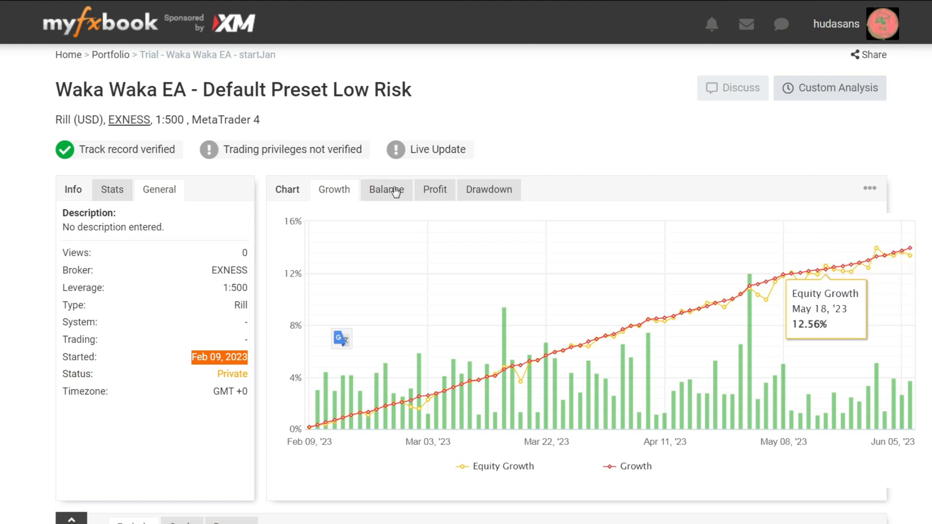
click(385, 189)
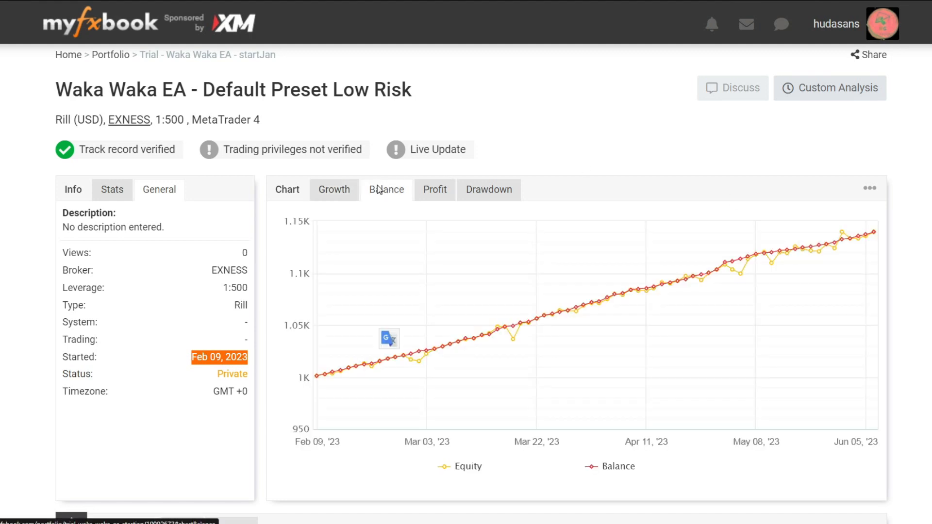
mouse_move(379, 363)
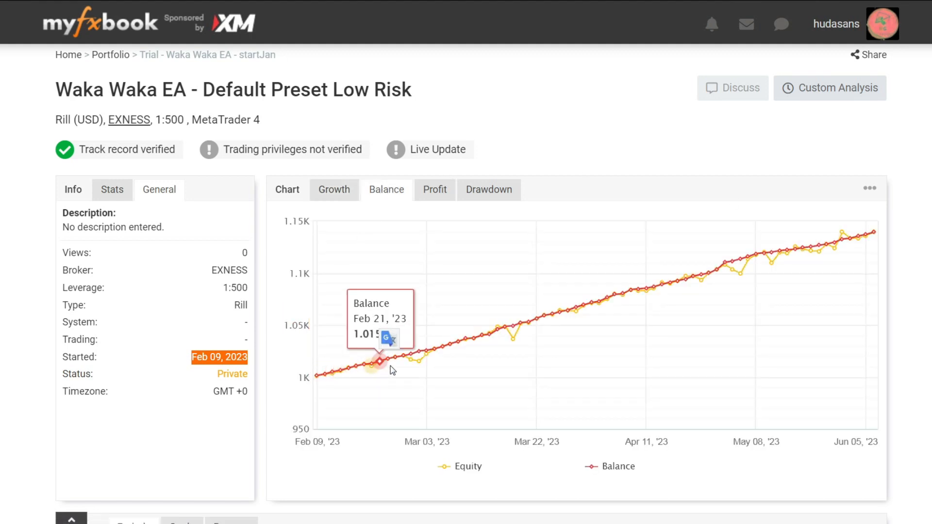
mouse_move(507, 327)
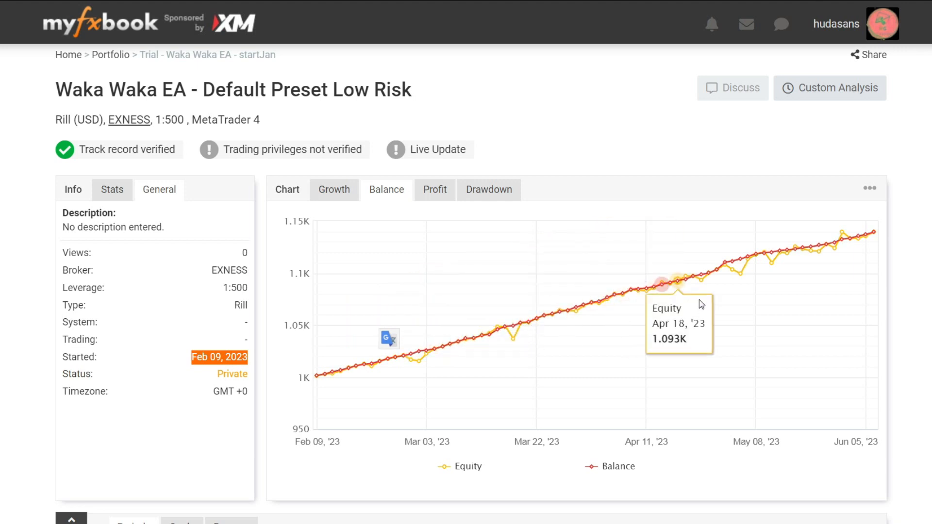
mouse_move(741, 275)
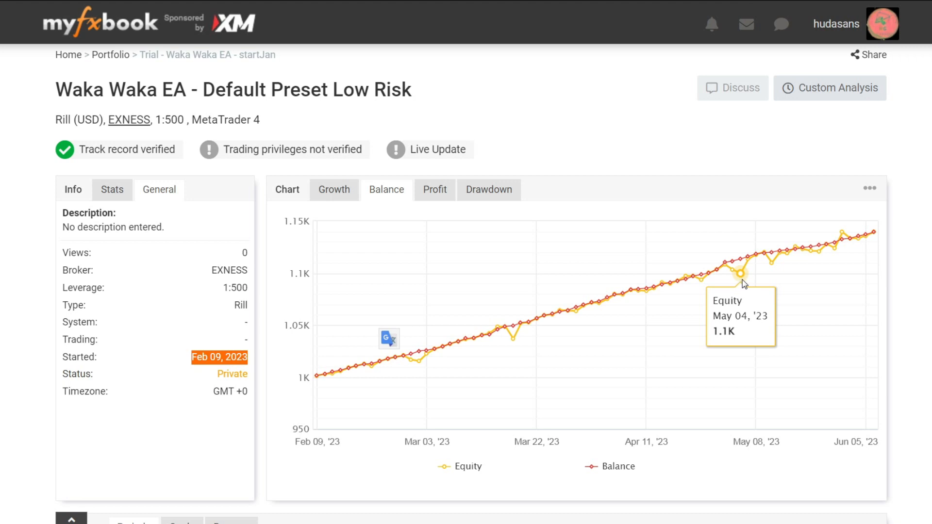
mouse_move(776, 269)
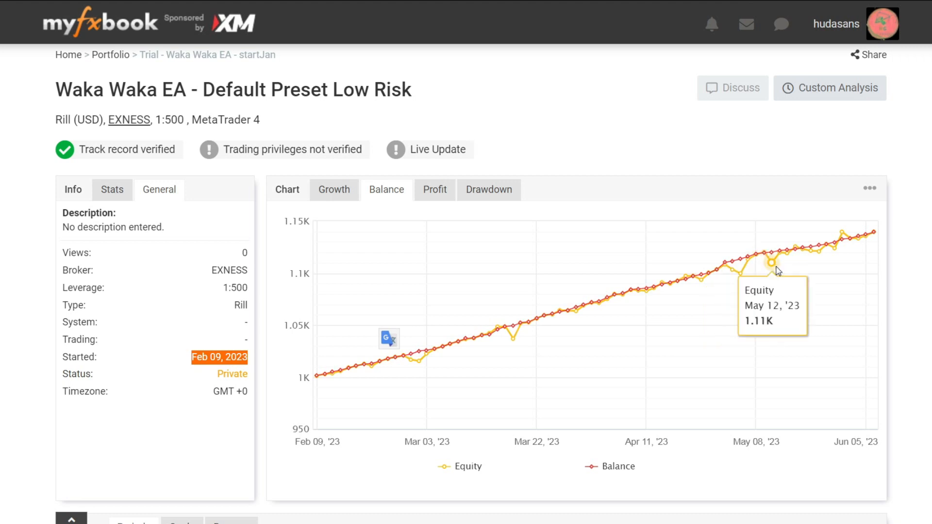
mouse_move(862, 243)
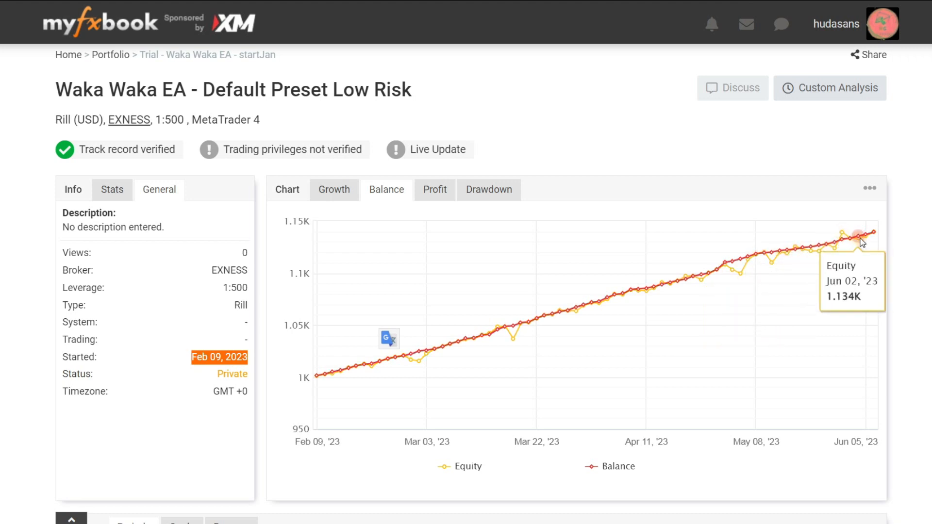
mouse_move(874, 234)
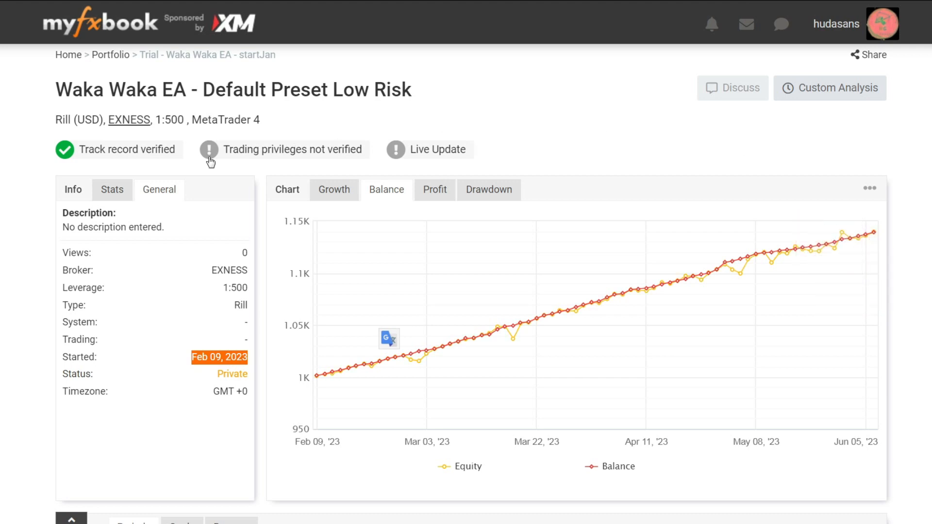
Step: Show the Stats panel with +13.94% gain, $1,139.39 balance and $139.39 profit
click(112, 190)
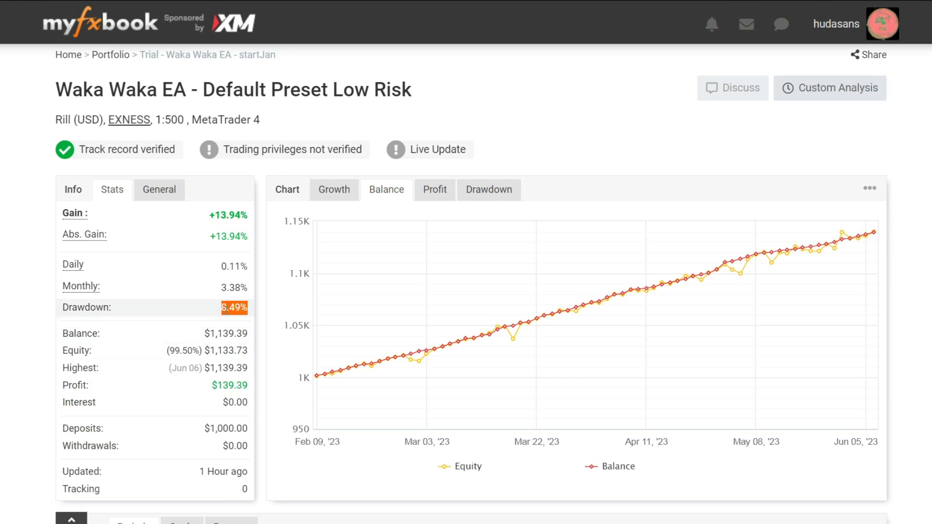
mouse_move(226, 301)
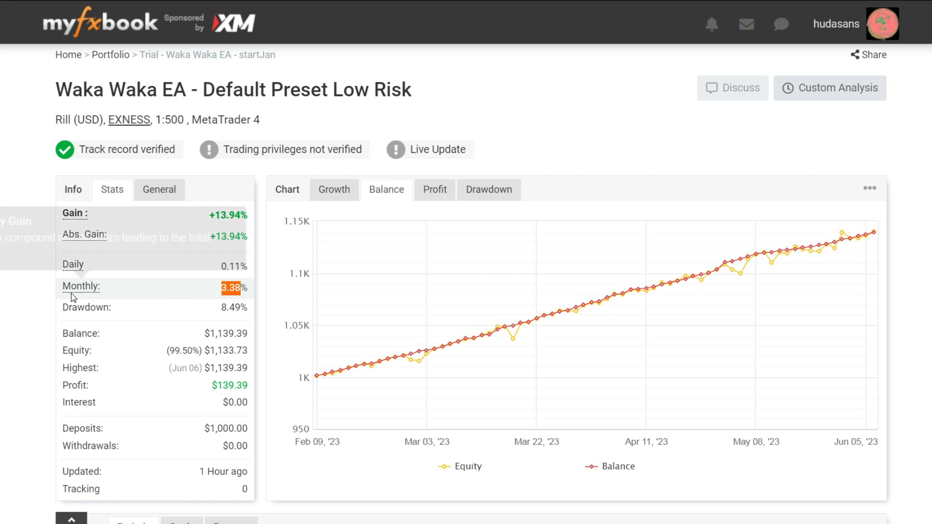
Step: Show the advanced statistics summary per currency pair, sorted by total profit
scroll(down, 3)
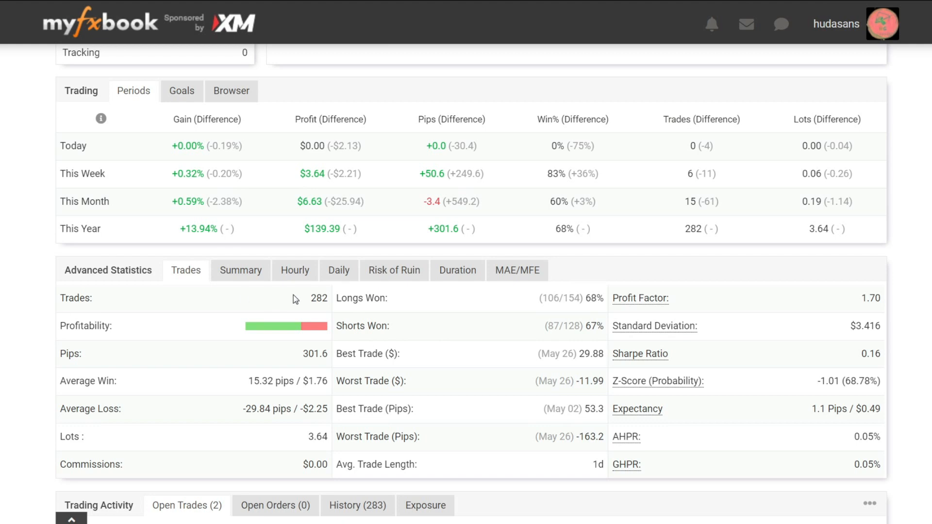
mouse_move(291, 326)
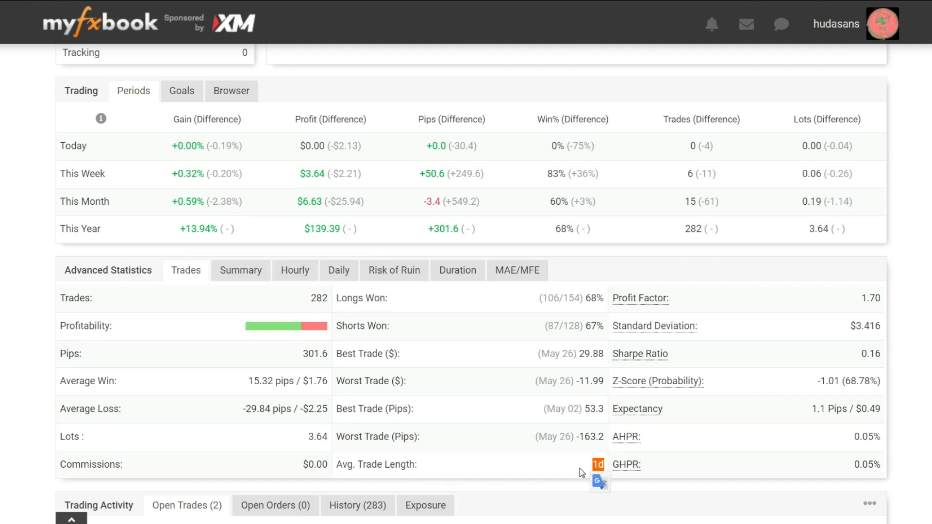
scroll(down, 3)
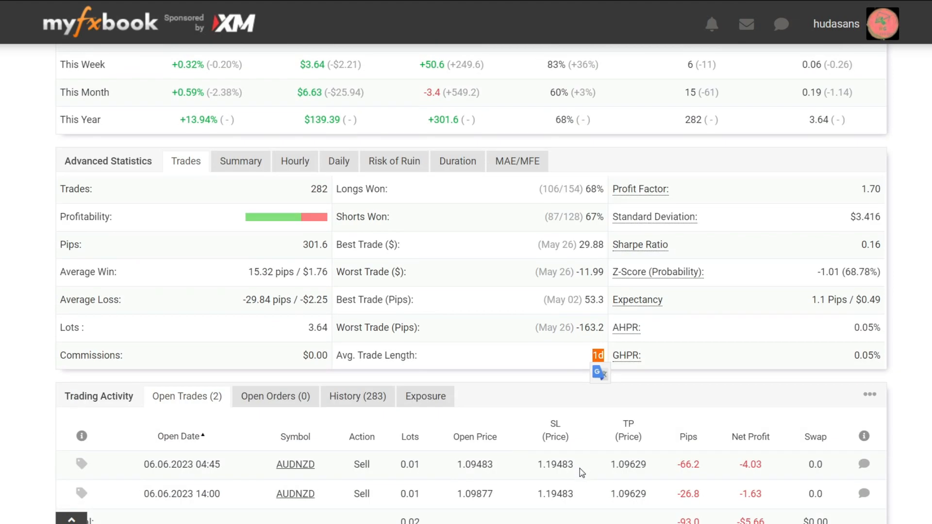
click(239, 162)
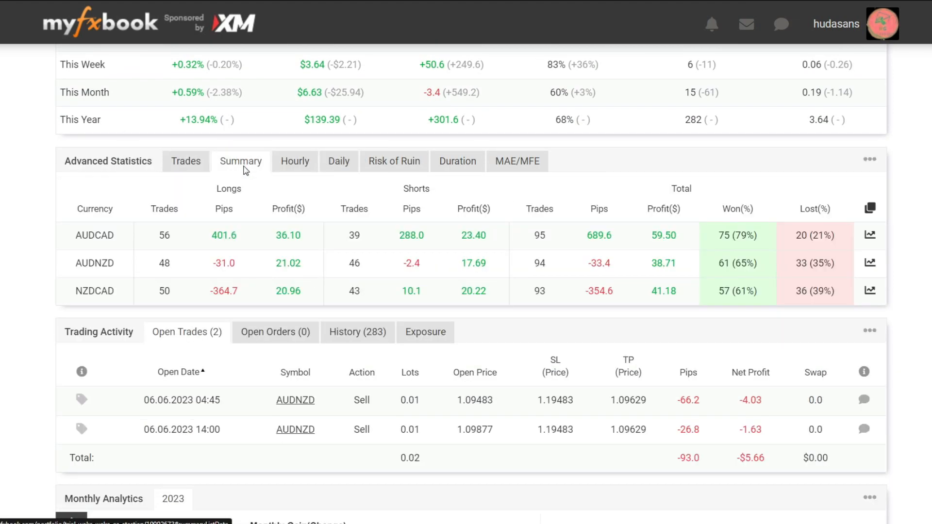
double_click(94, 236)
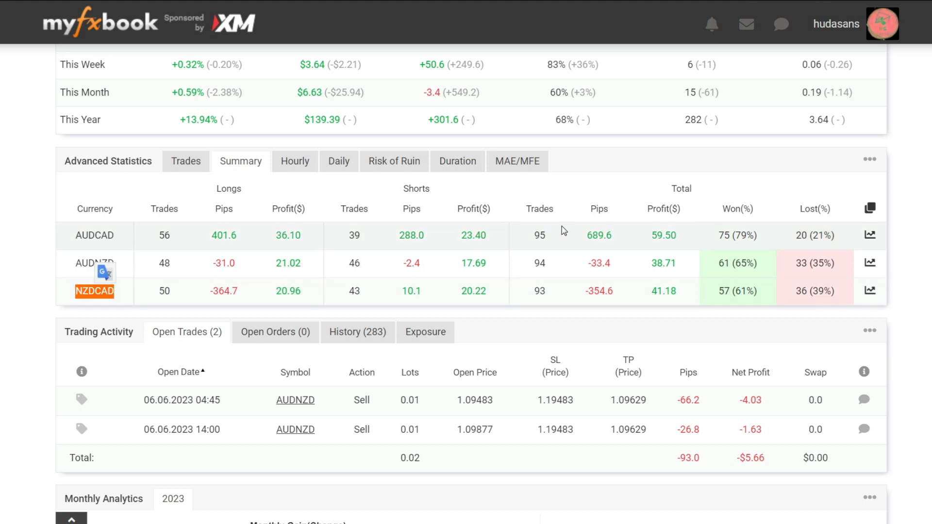
click(652, 210)
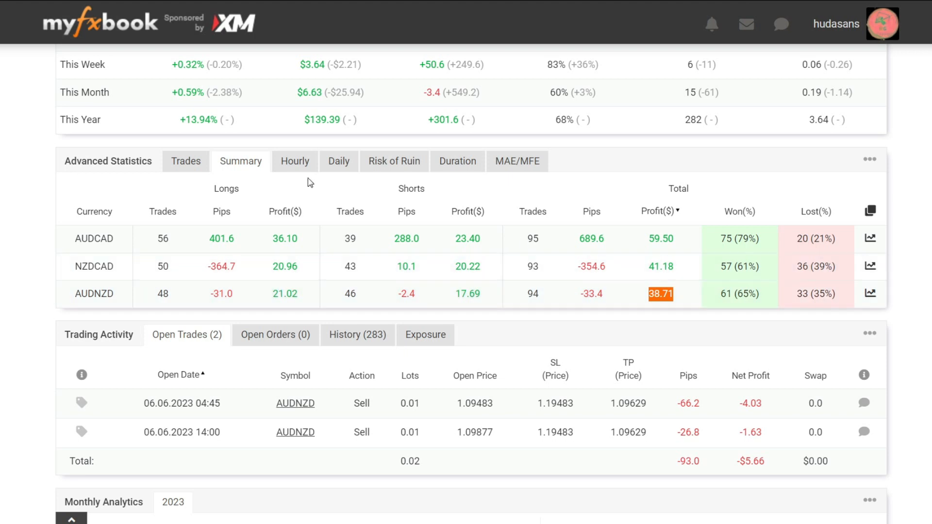
Step: Show winners versus losers by hour, then by weekday, and reveal the open AUDNZD trades below
click(295, 161)
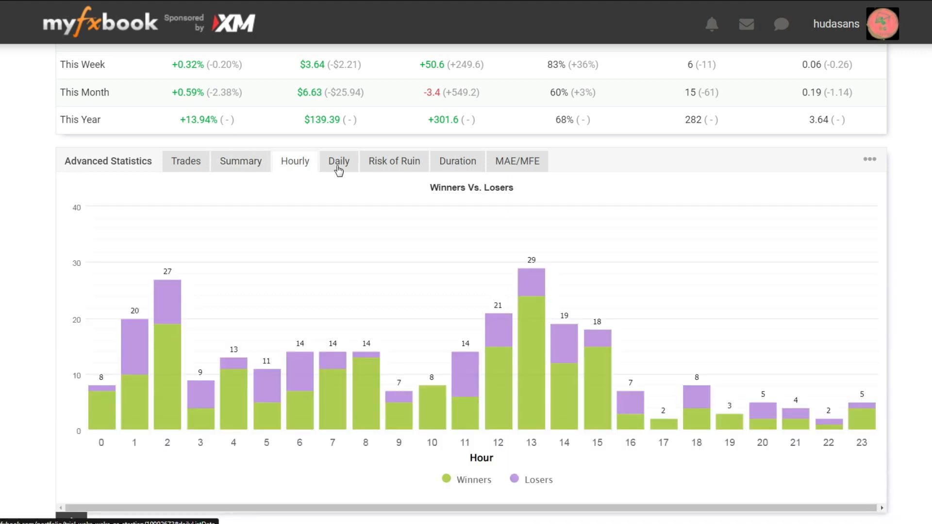
click(338, 160)
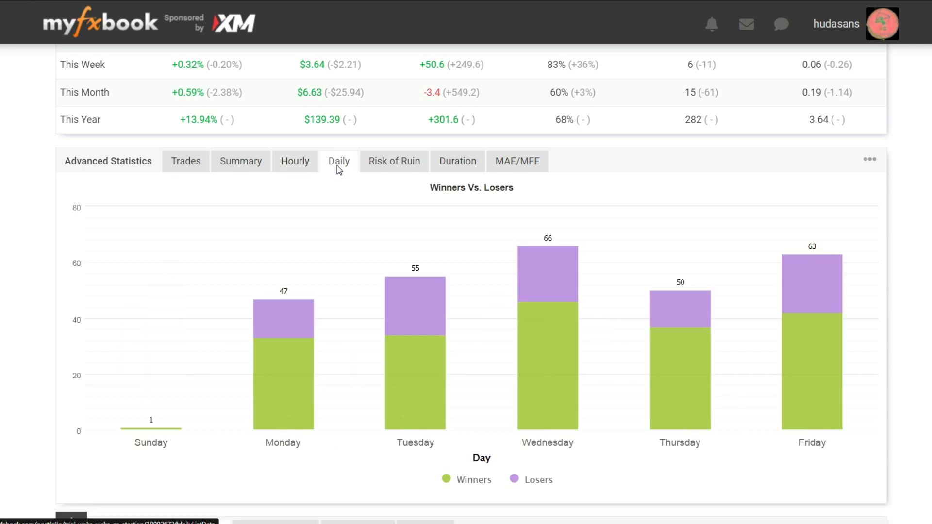
scroll(down, 3)
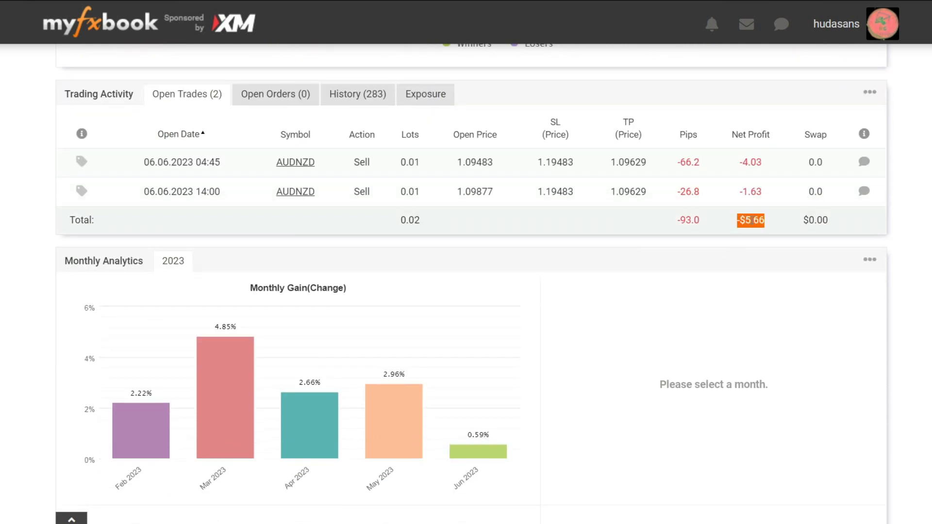
mouse_move(756, 243)
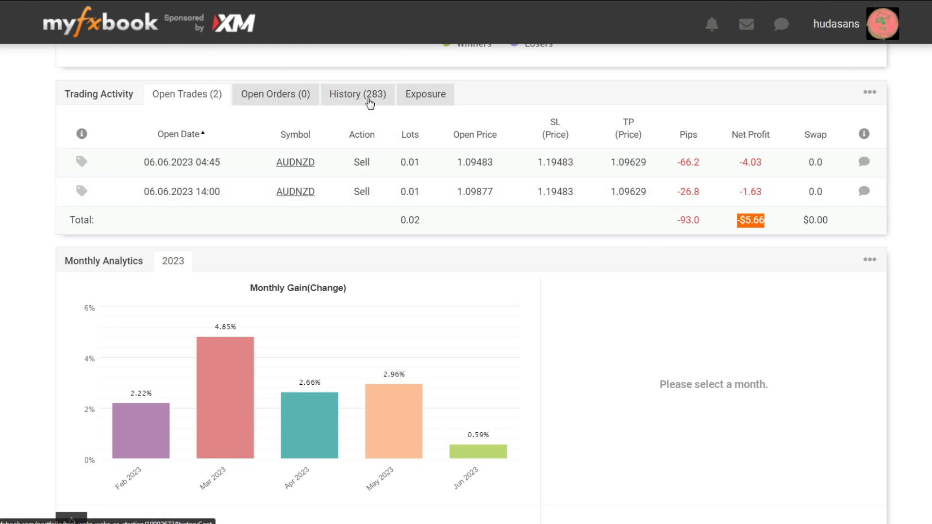
Step: List the full closed-trade history with NZDCAD trades highlighted by a page search for 'nzdca'
click(356, 95)
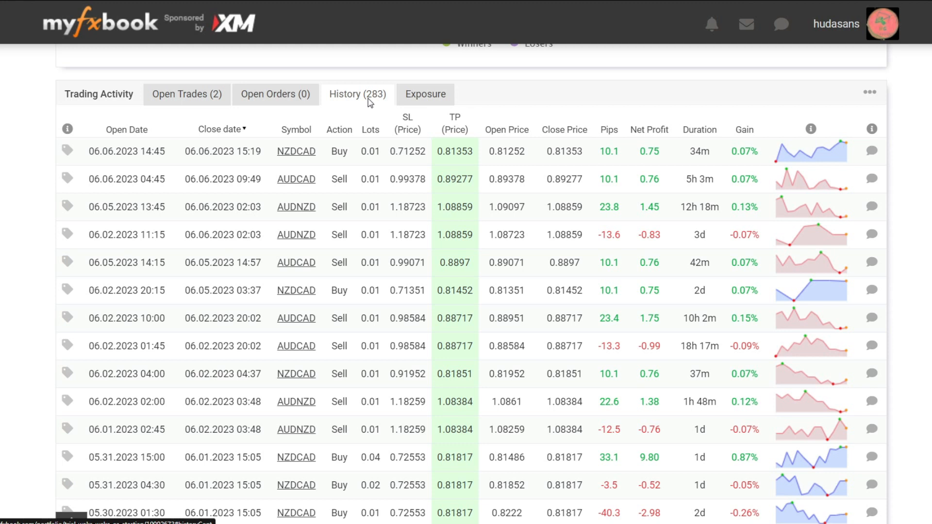
text(nzdcad)
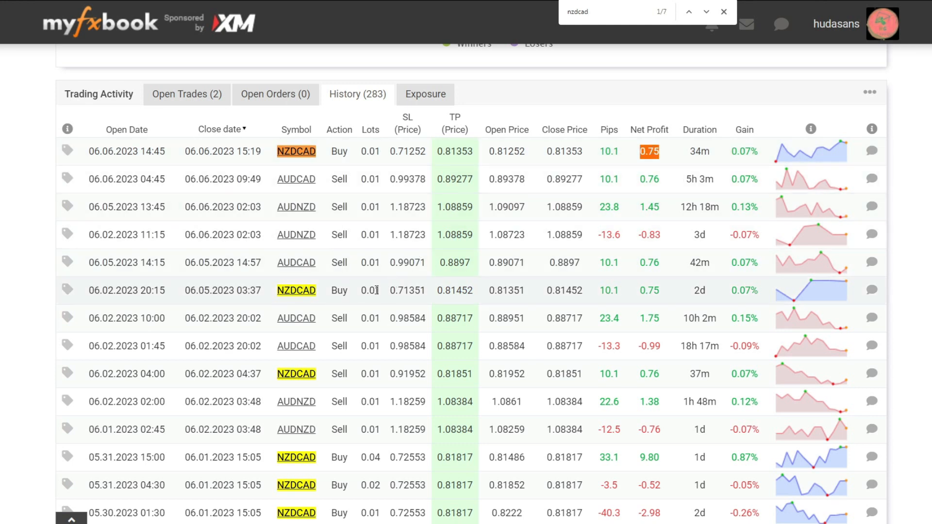
scroll(down, 3)
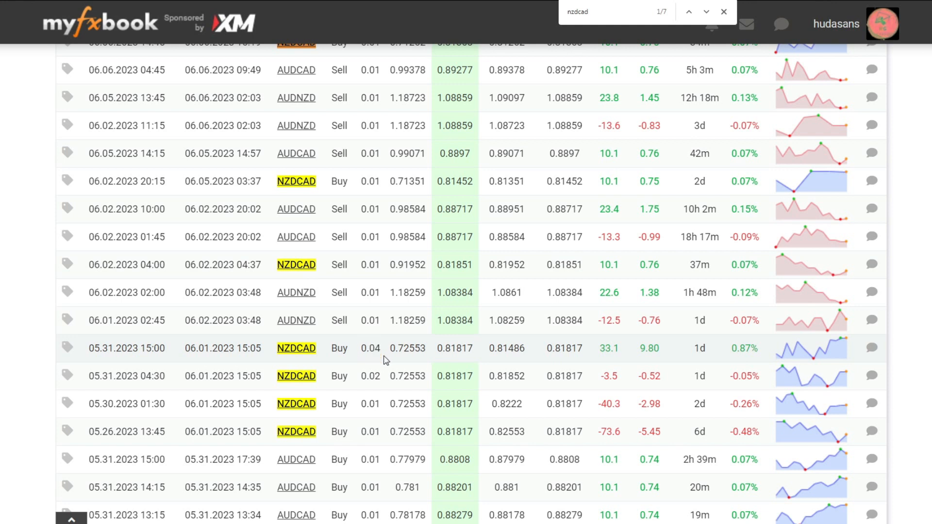
mouse_move(701, 446)
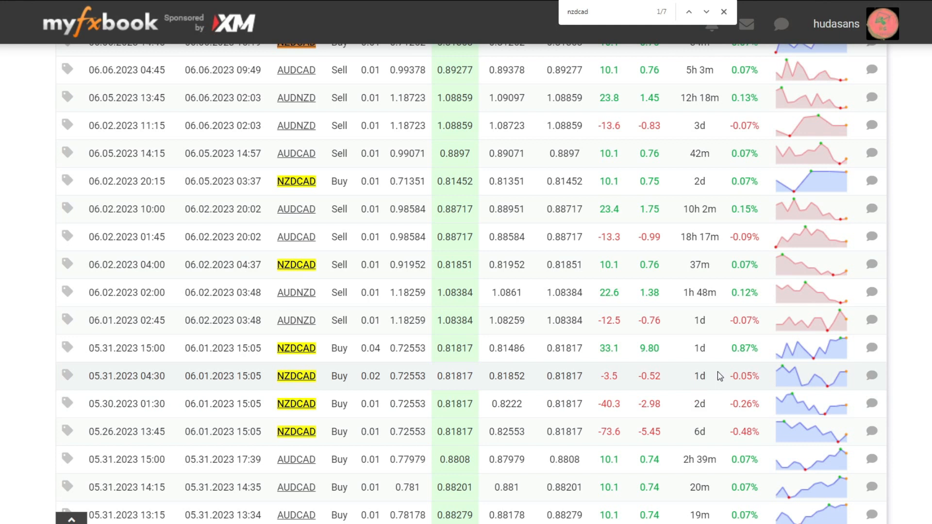
mouse_move(701, 375)
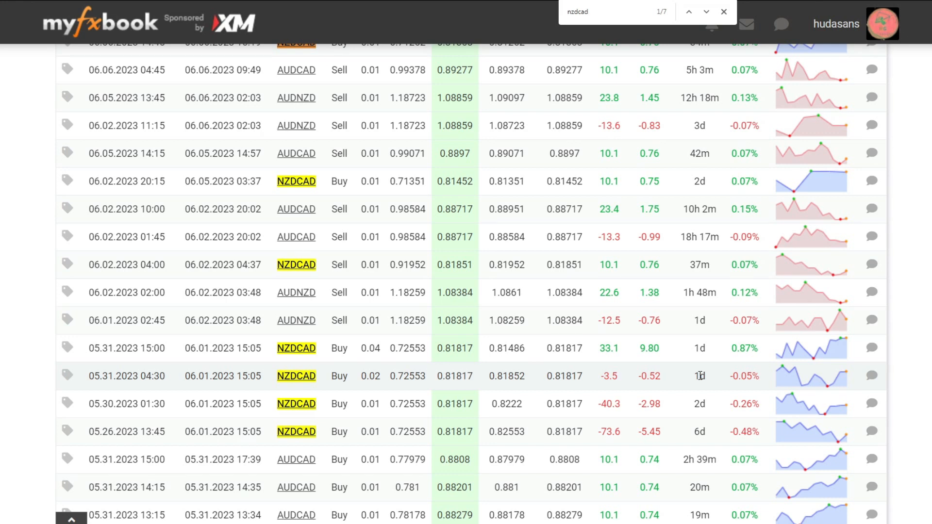
mouse_move(701, 320)
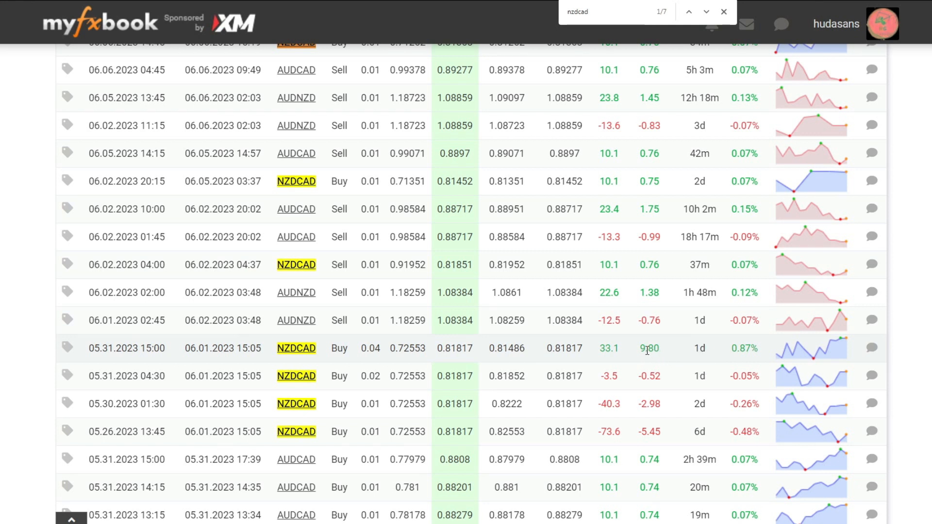
scroll(down, 3)
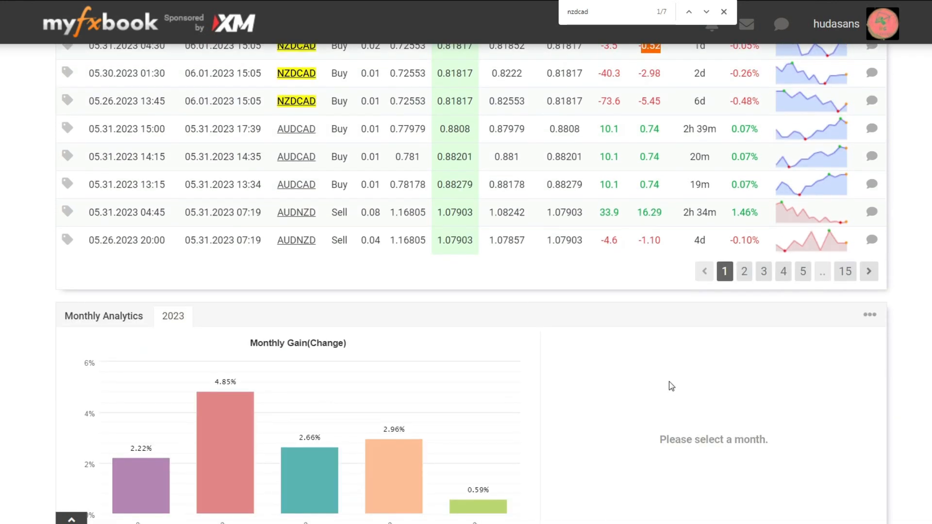
Step: Scroll to the Monthly Gain chart showing 2023 gains from 2.22% in February to 0.59% in June
scroll(down, 3)
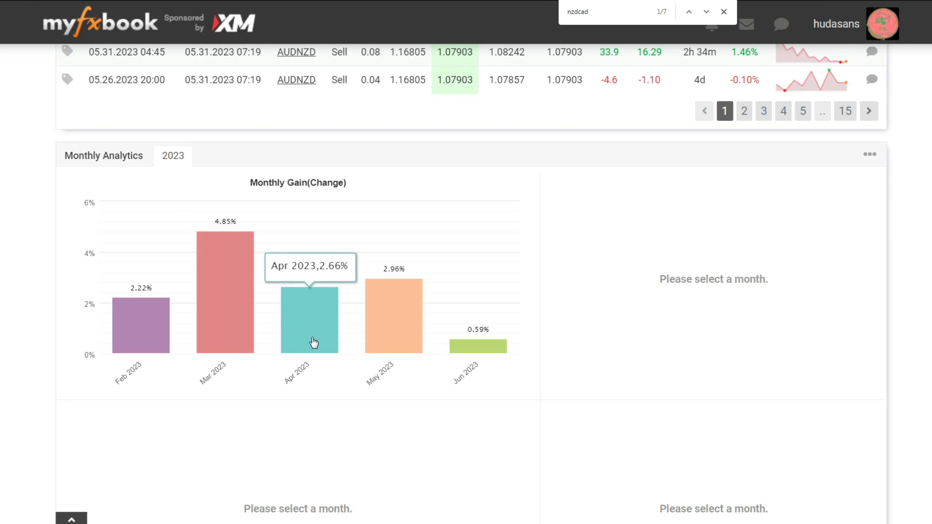
mouse_move(472, 348)
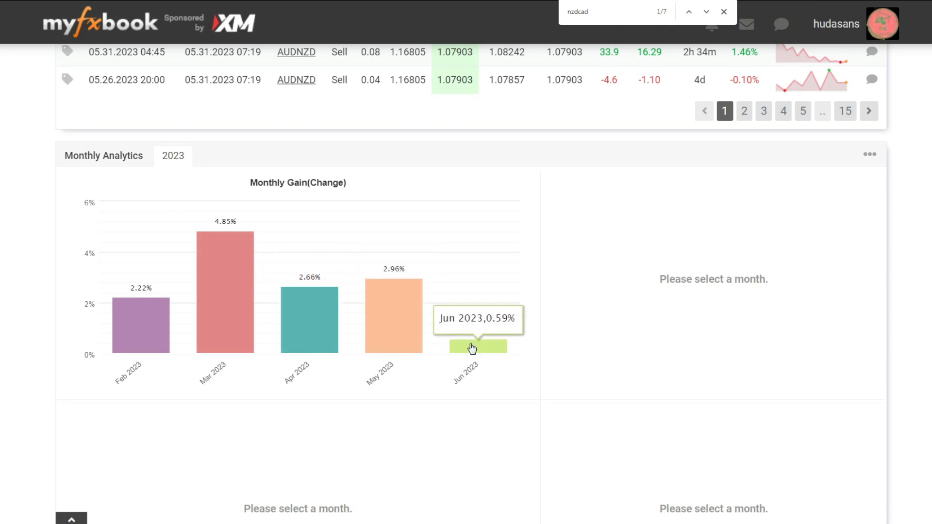
scroll(down, 3)
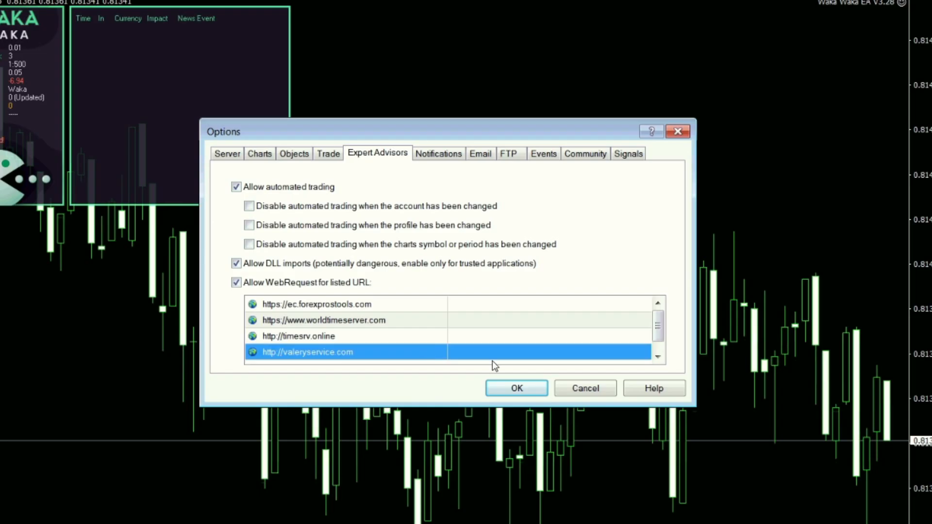
Step: Show the Expert Advisors options with automated trading, DLL imports and WebRequest URLs allowed
click(657, 357)
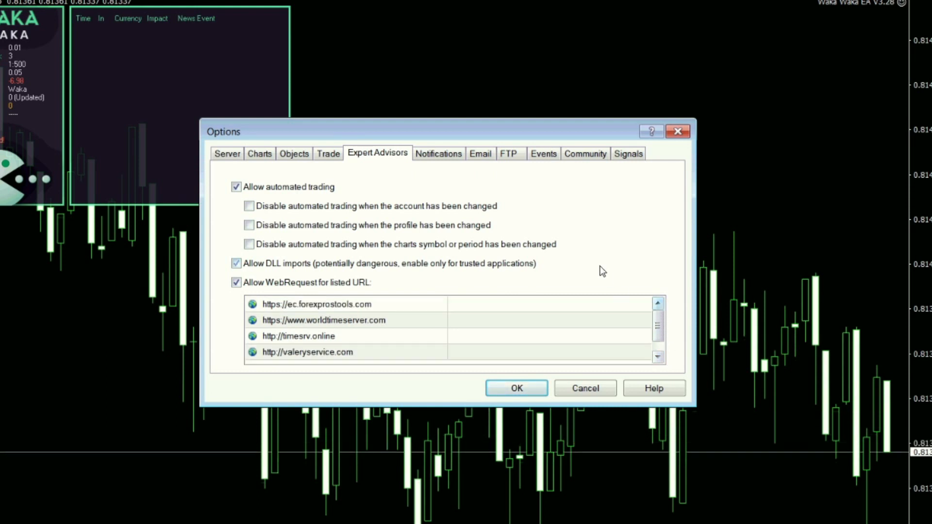
click(236, 263)
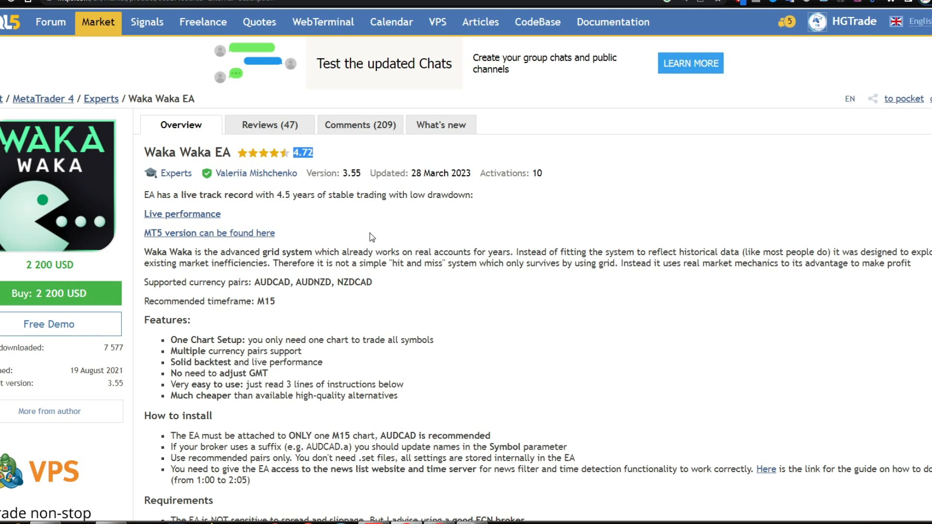
Step: Scroll the Waka Waka EA product description covering AUDCAD, AUDNZD and NZDCAD trading
scroll(down, 3)
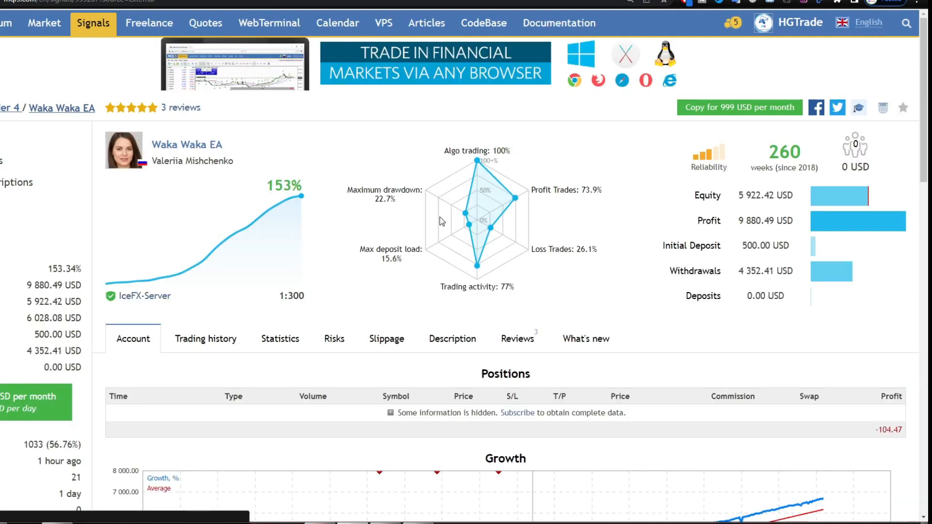
Step: Scroll through the signal's growth and equity charts down to its risk and drawdown figures
scroll(down, 3)
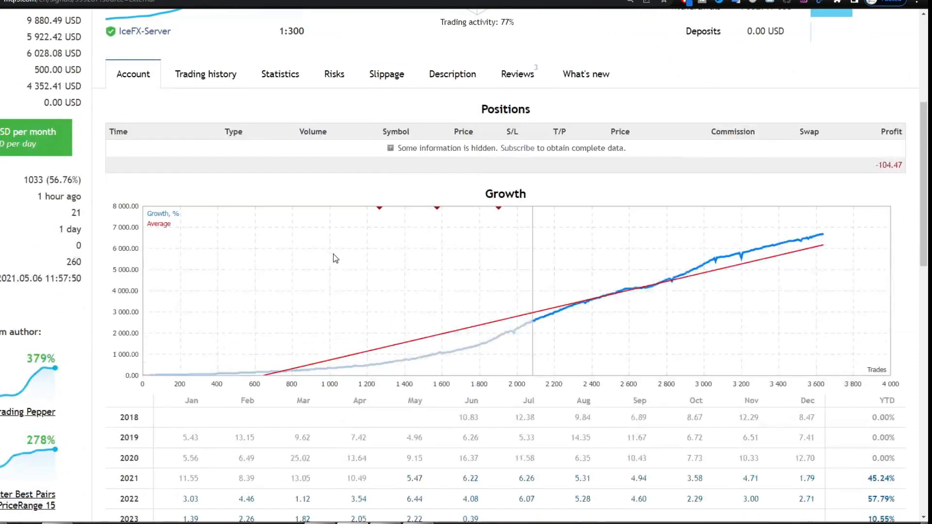
scroll(down, 3)
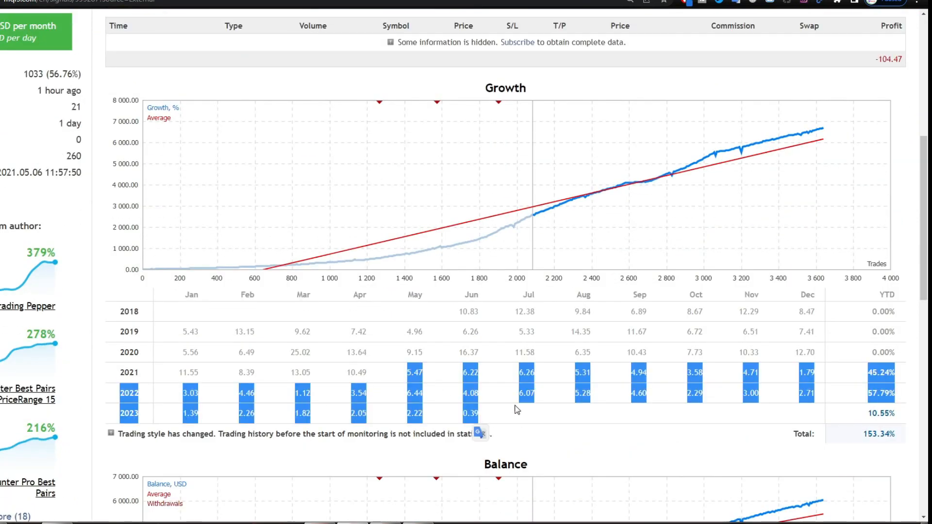
scroll(down, 3)
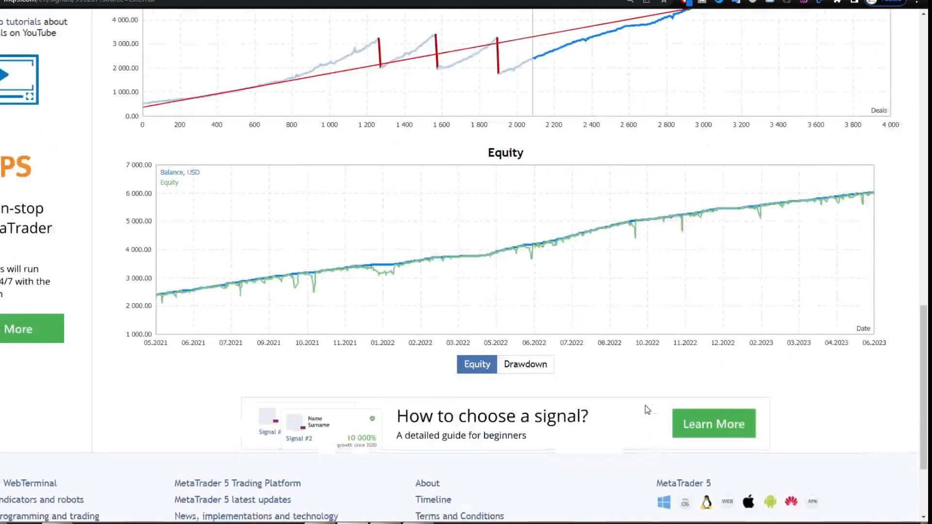
scroll(down, 3)
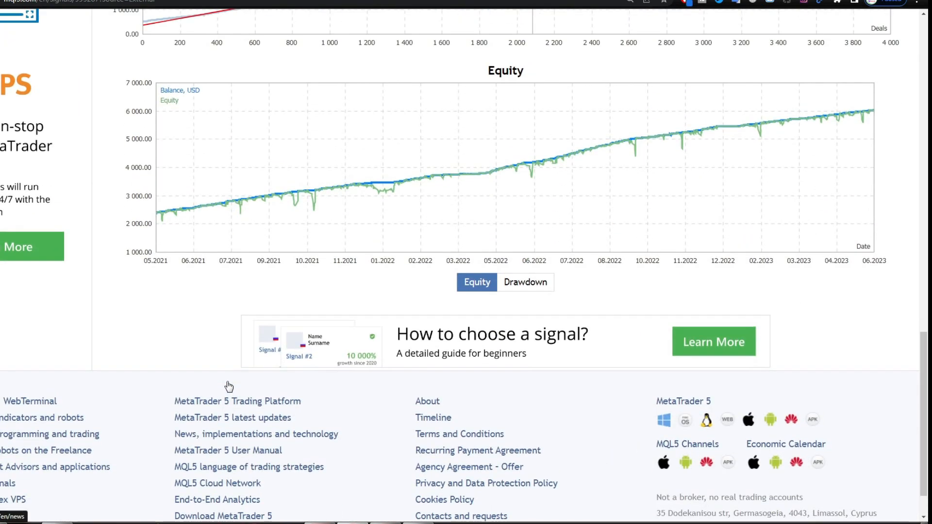
mouse_move(309, 212)
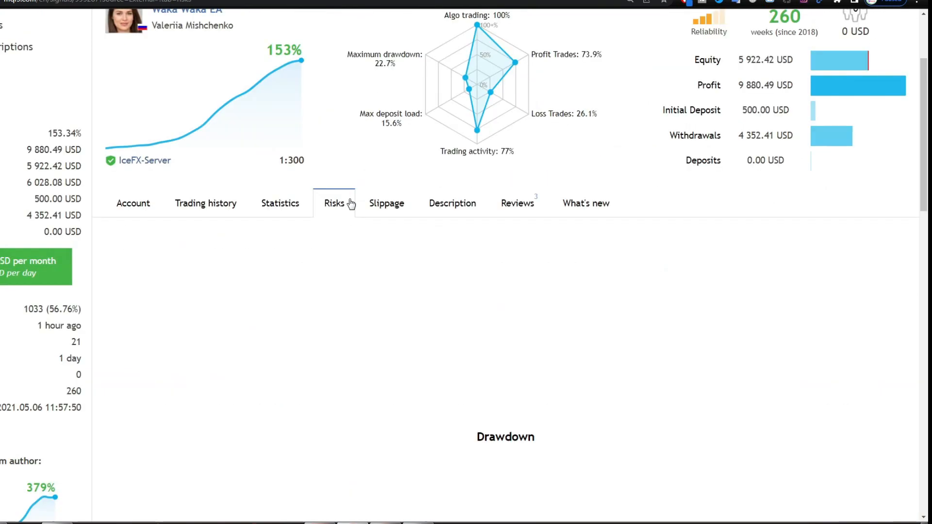
scroll(down, 3)
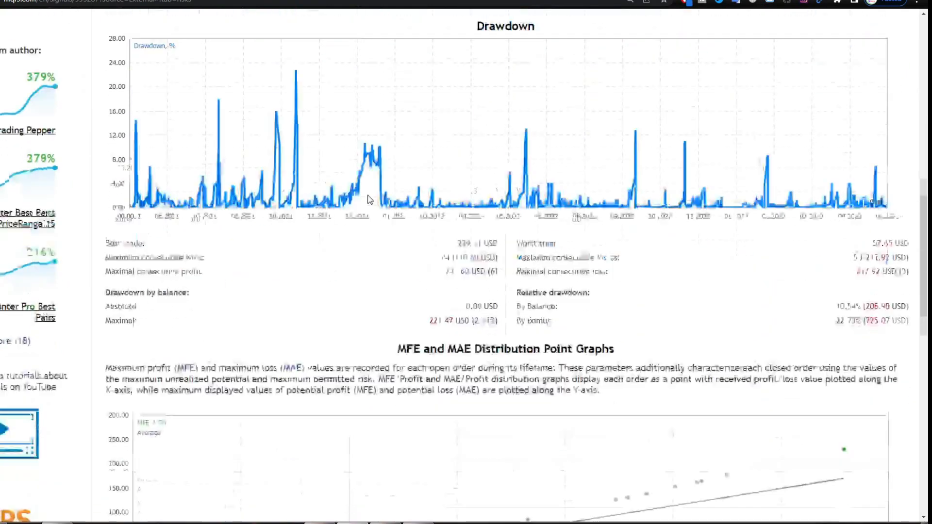
scroll(down, 3)
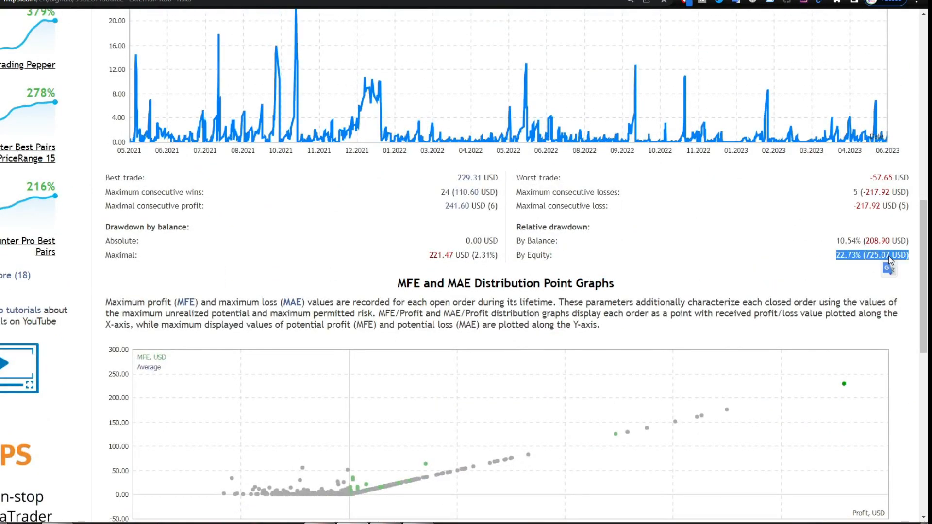
scroll(down, 3)
text(audcad)
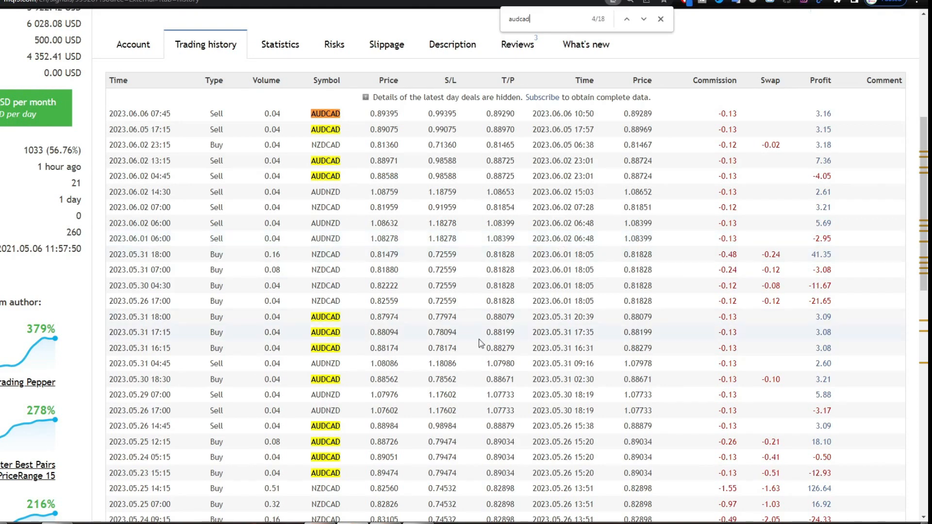
mouse_move(364, 429)
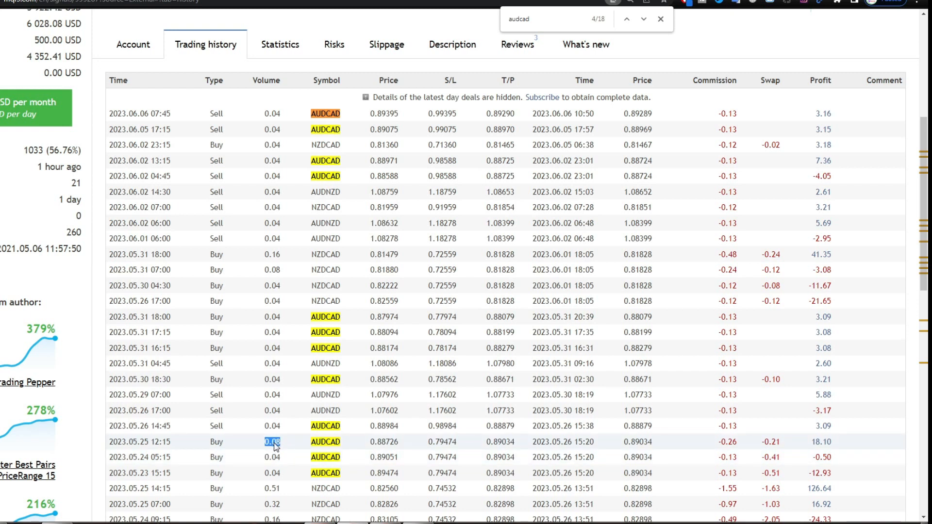
mouse_move(300, 449)
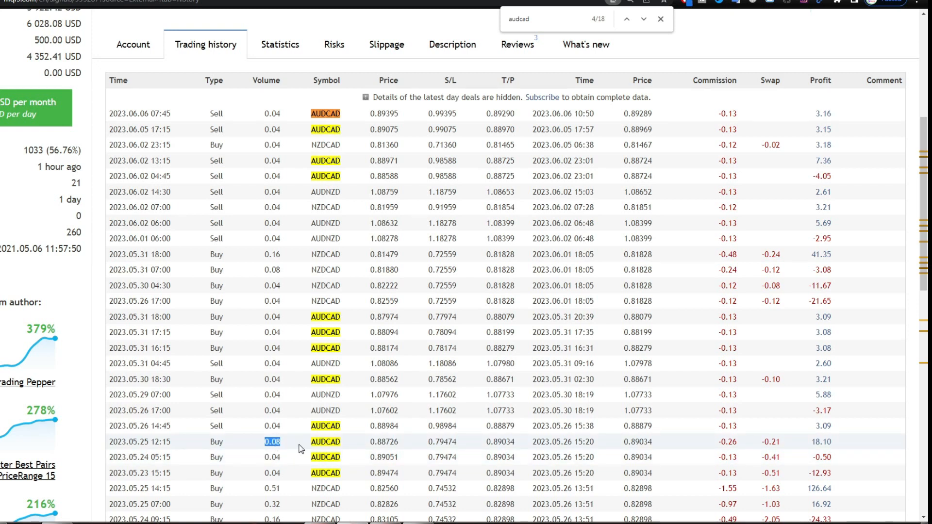
Step: Scroll the AUDCAD deals, then show the signal's statistics: 3,637 trades, 73.90% profitable
scroll(down, 3)
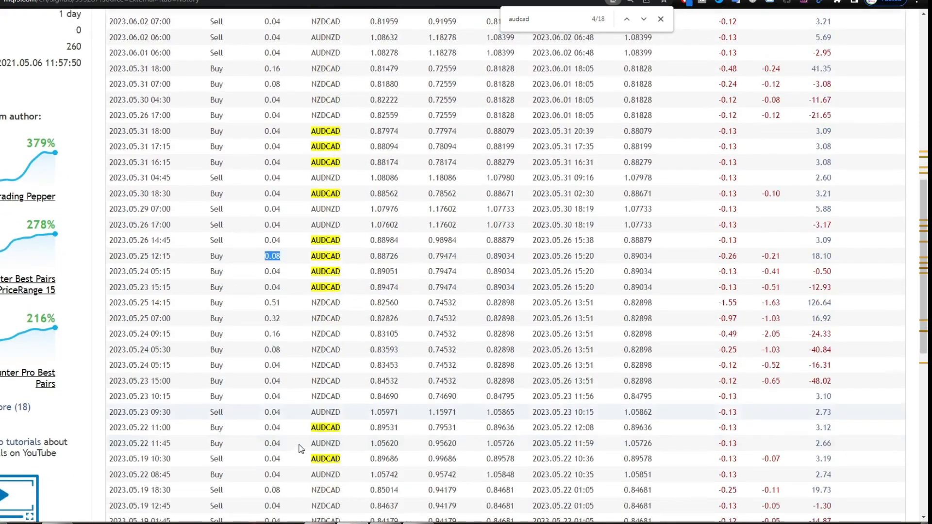
scroll(down, 3)
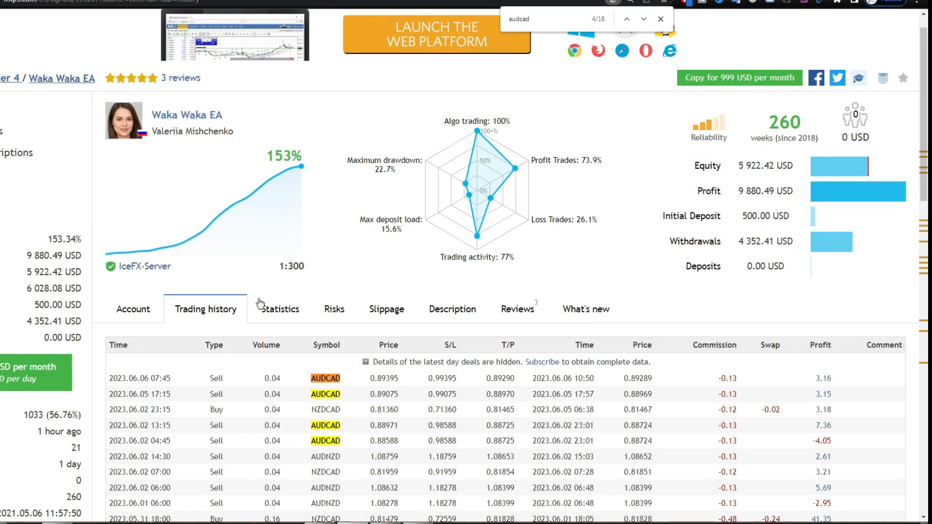
click(280, 308)
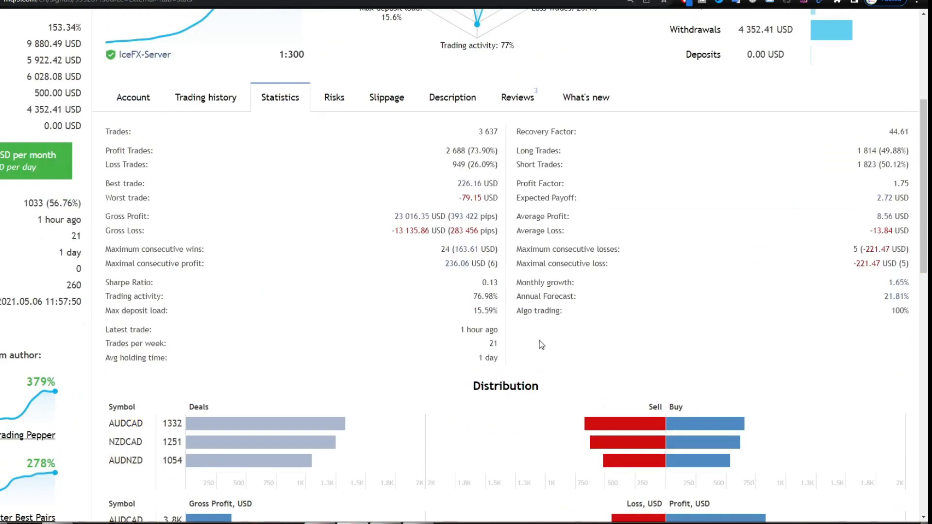